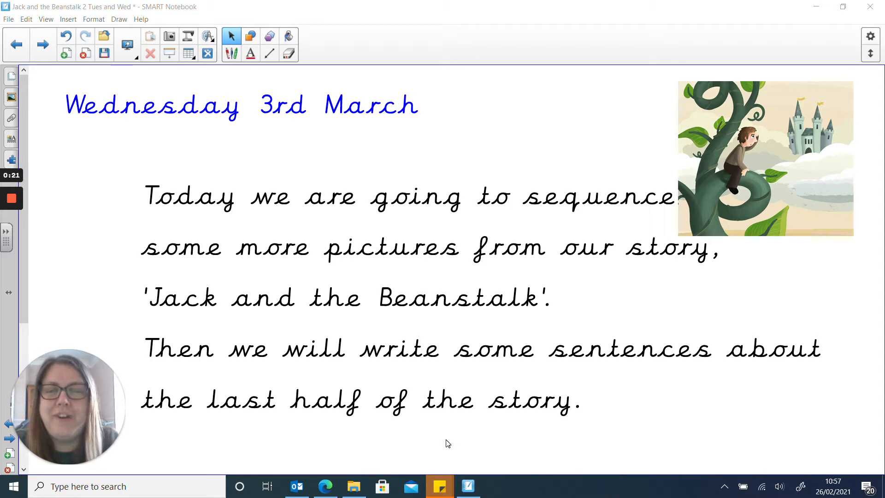
mouse_move(44, 44)
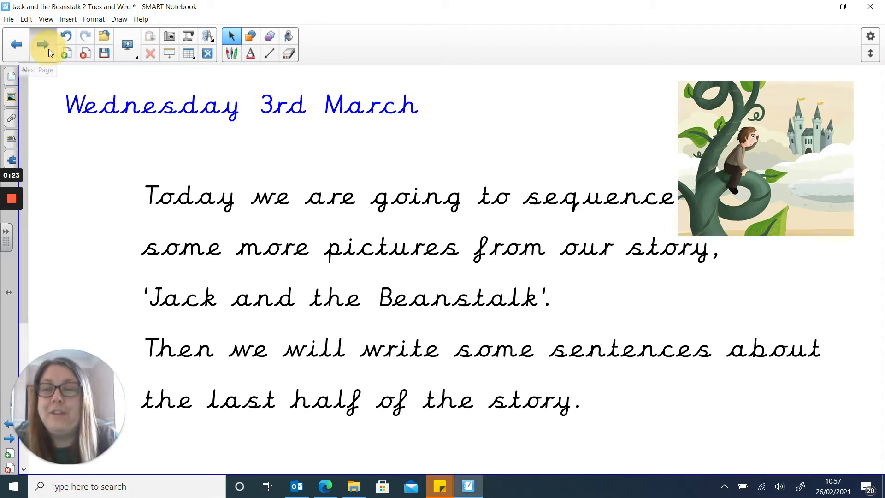
- Advance to the page of five scattered Jack and the Beanstalk story pictures
left_click(44, 45)
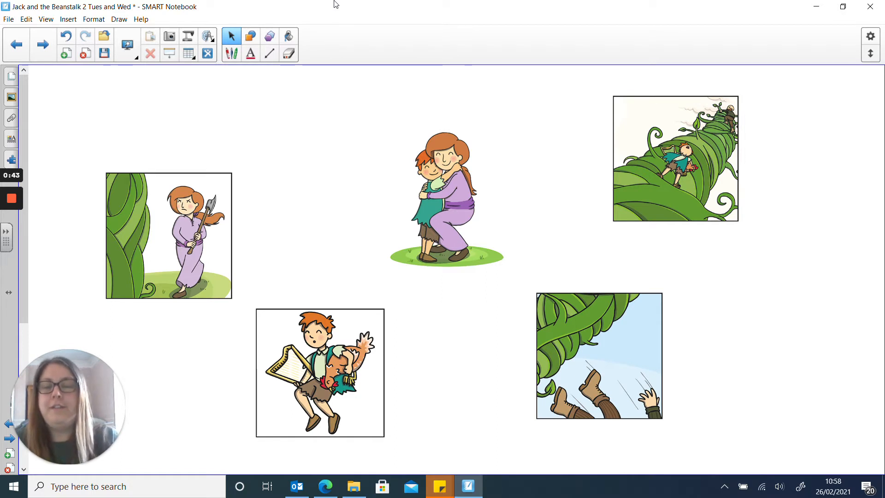
- Sequence the pictures in a row: harp escape, climbing down, mother with axe, giant falling, hug
left_click_drag(168, 235, 239, 184)
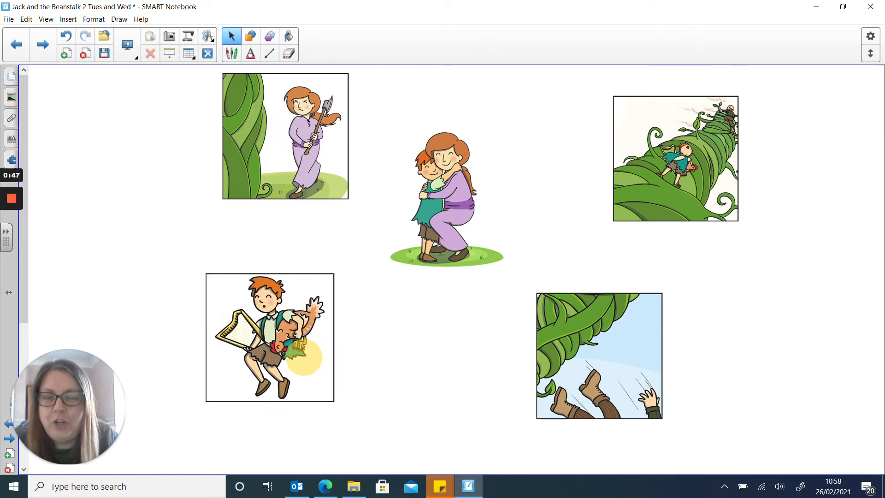
left_click_drag(270, 337, 109, 260)
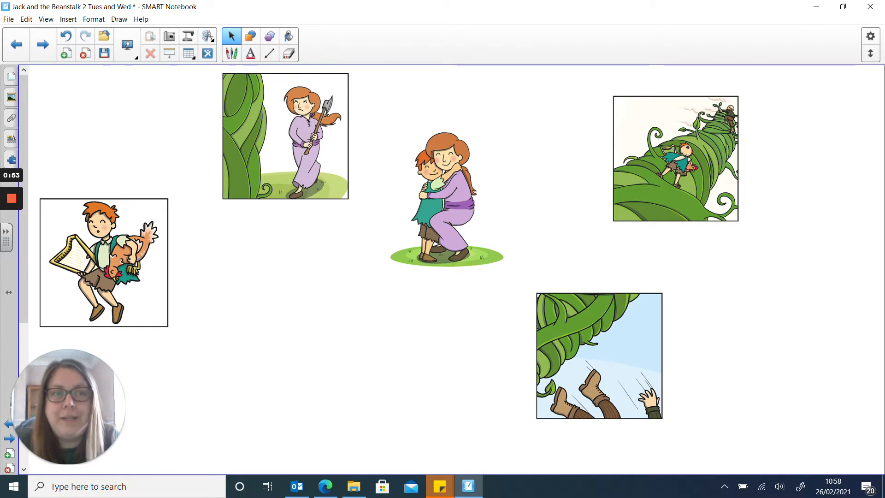
left_click_drag(676, 160, 242, 261)
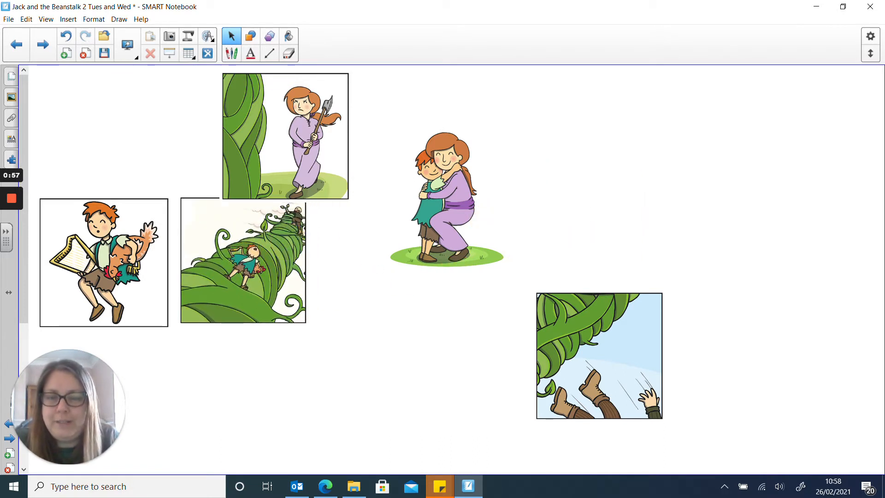
left_click_drag(446, 197, 706, 135)
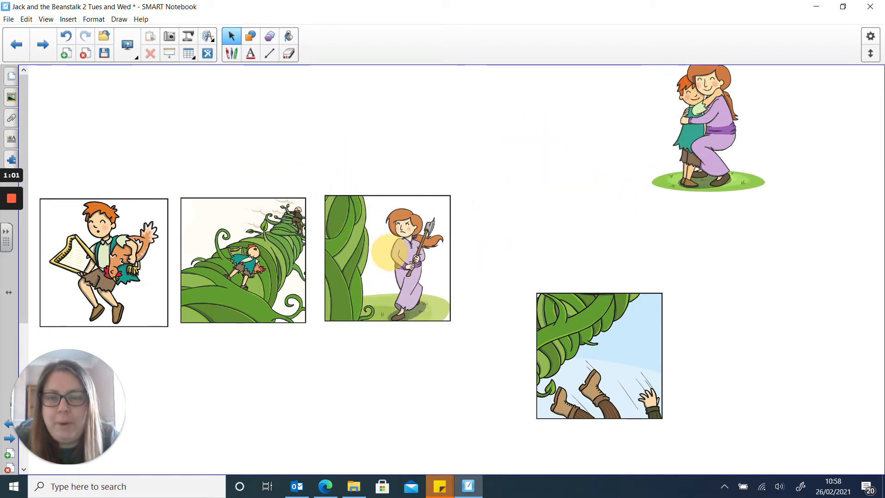
left_click_drag(599, 356, 523, 227)
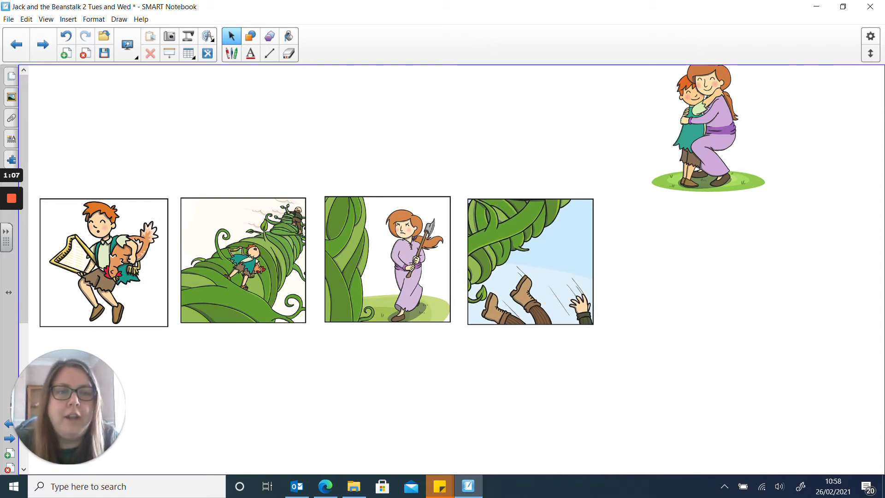
left_click_drag(707, 127, 693, 260)
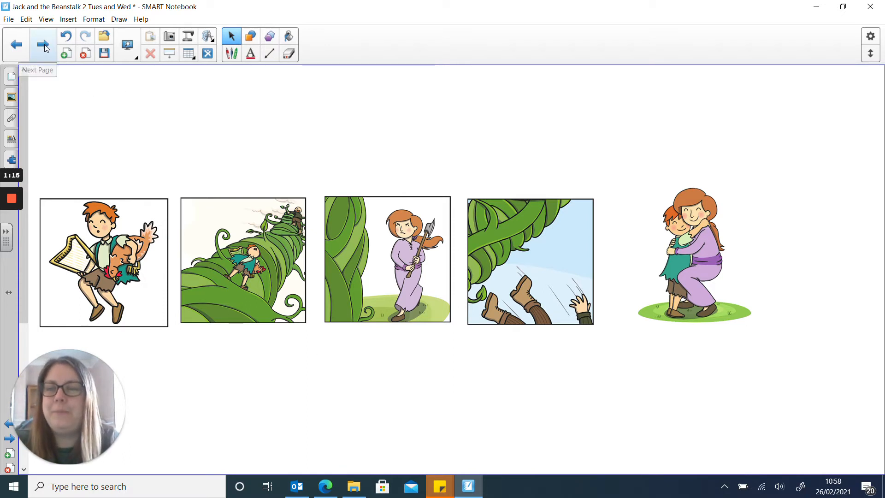
- Advance through the harp and climbing-down writing page to the axe and giant page
left_click(44, 44)
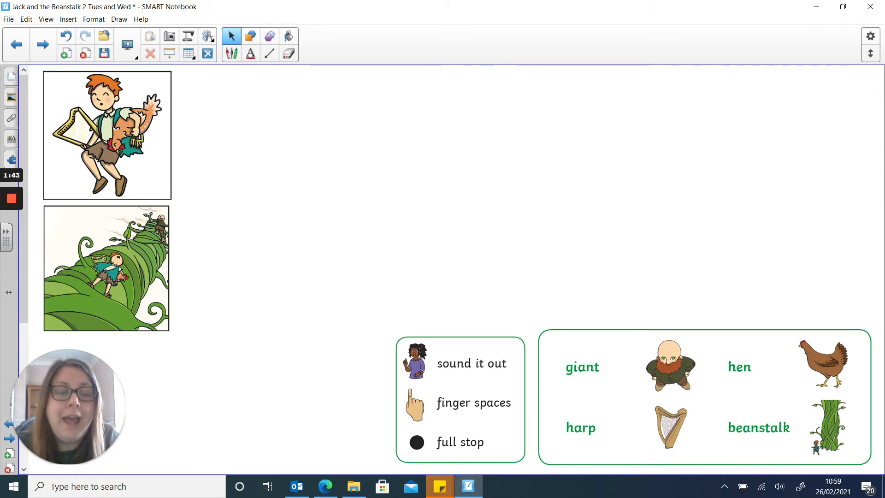
mouse_move(257, 407)
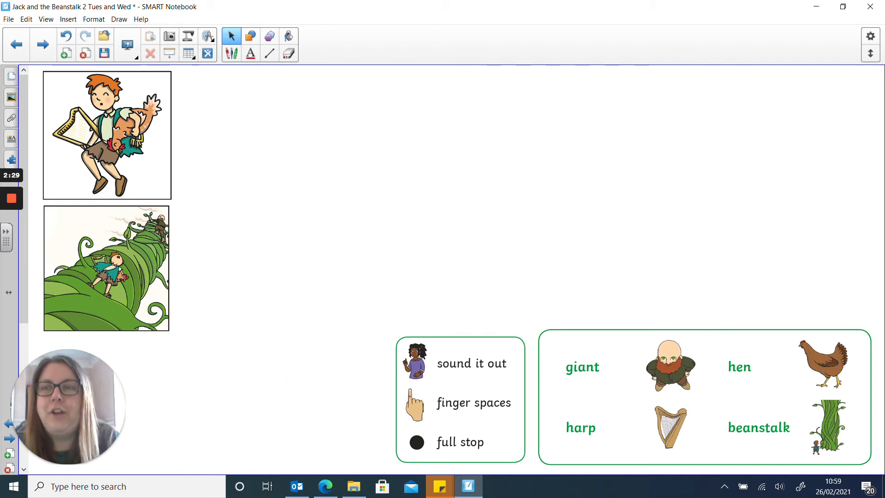
left_click(42, 44)
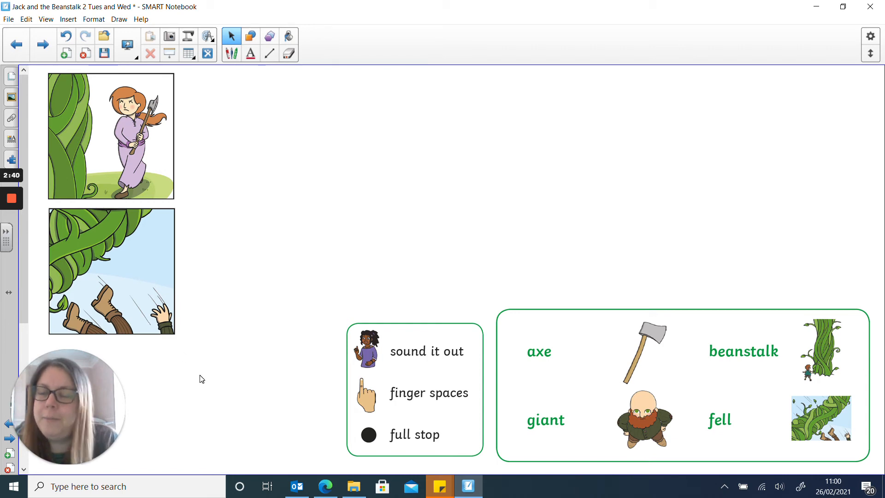
mouse_move(221, 393)
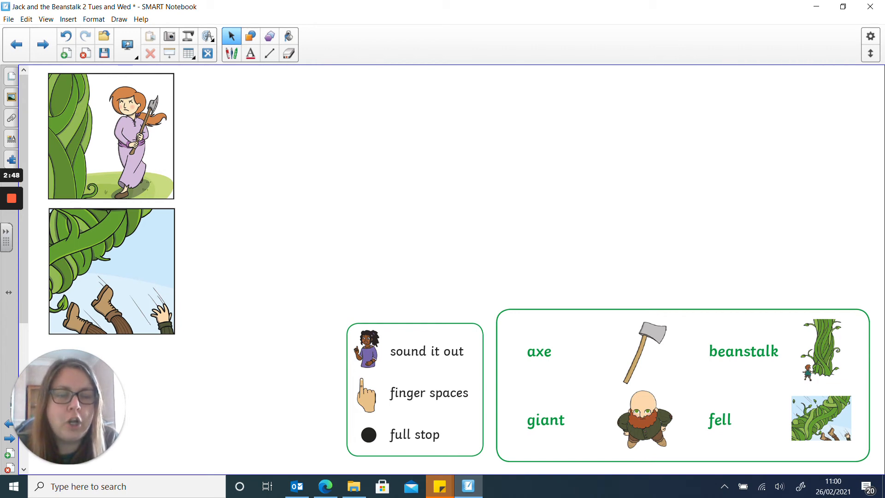
mouse_move(288, 392)
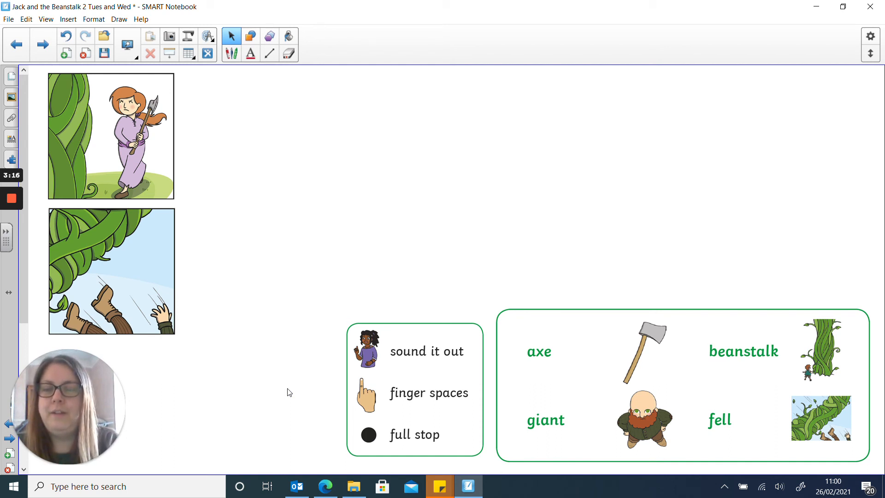
- Advance to the closing page, 'And they all lived happily ever after.'
left_click(42, 44)
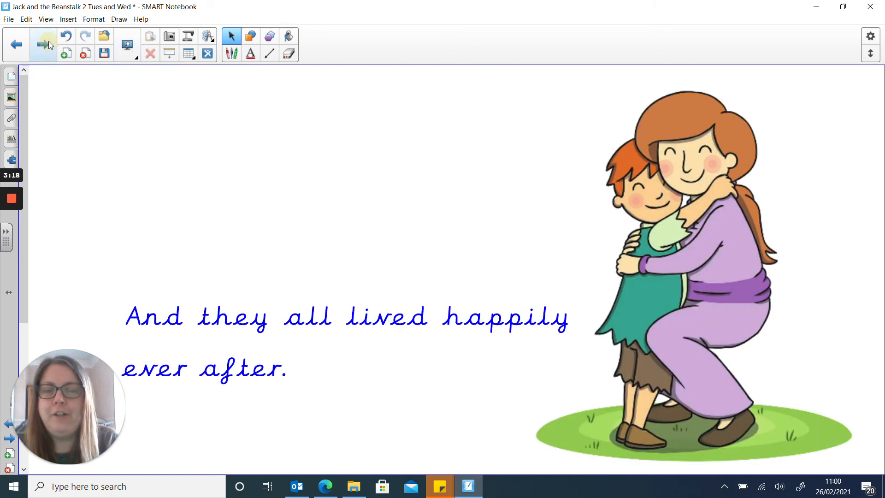
left_click(42, 44)
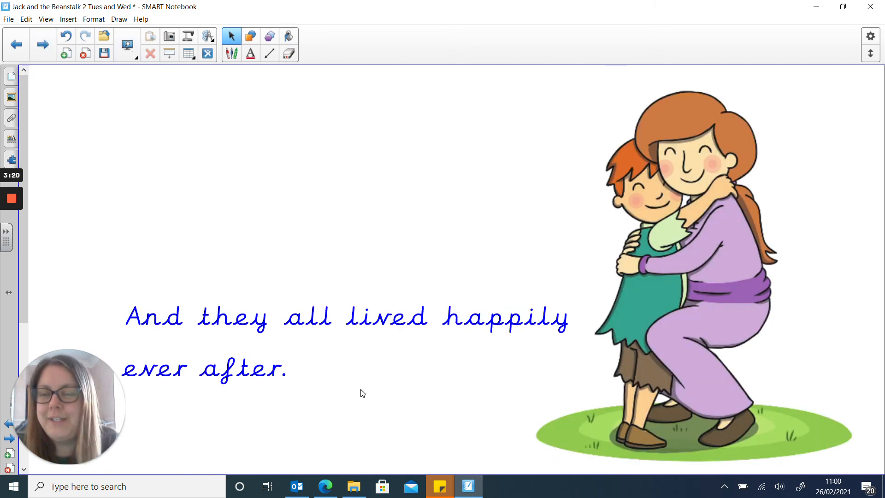